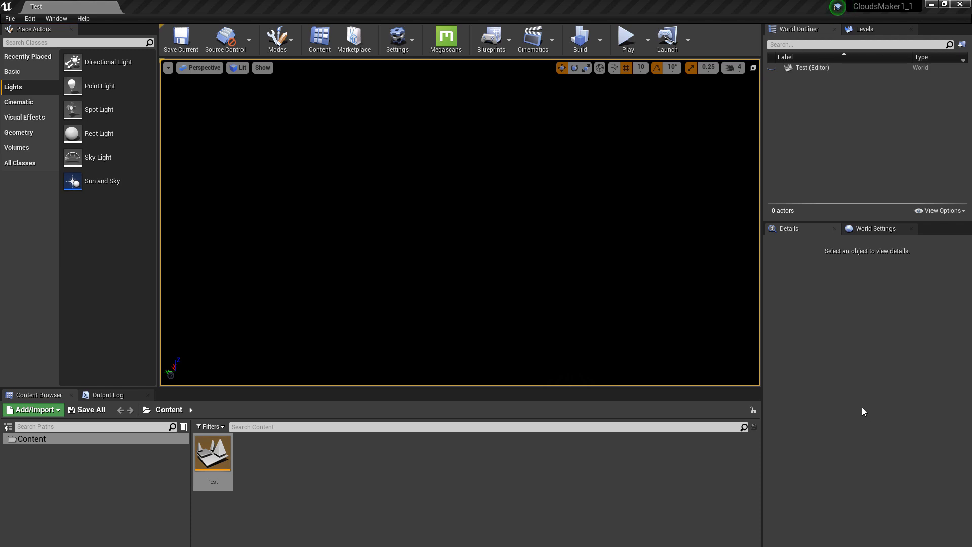
mouse_move(868, 406)
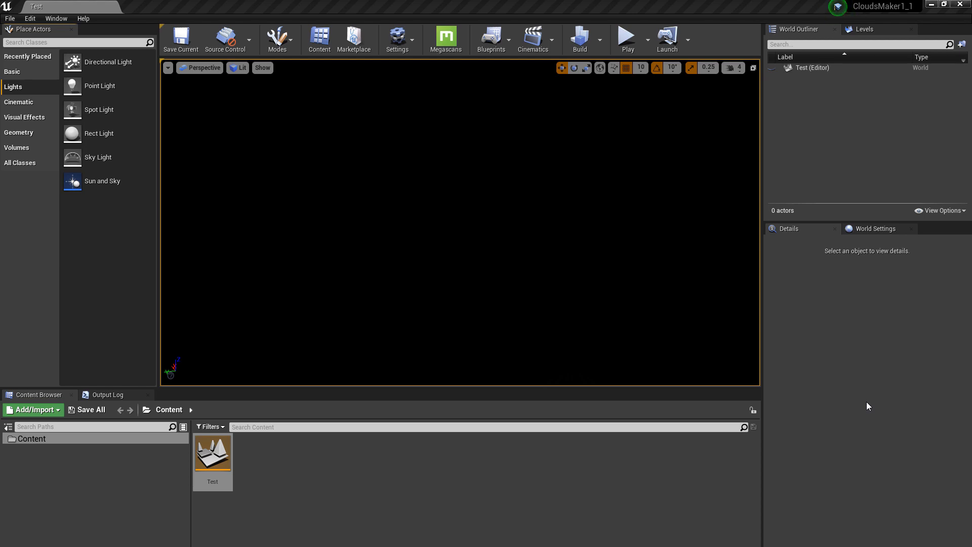
mouse_move(102, 181)
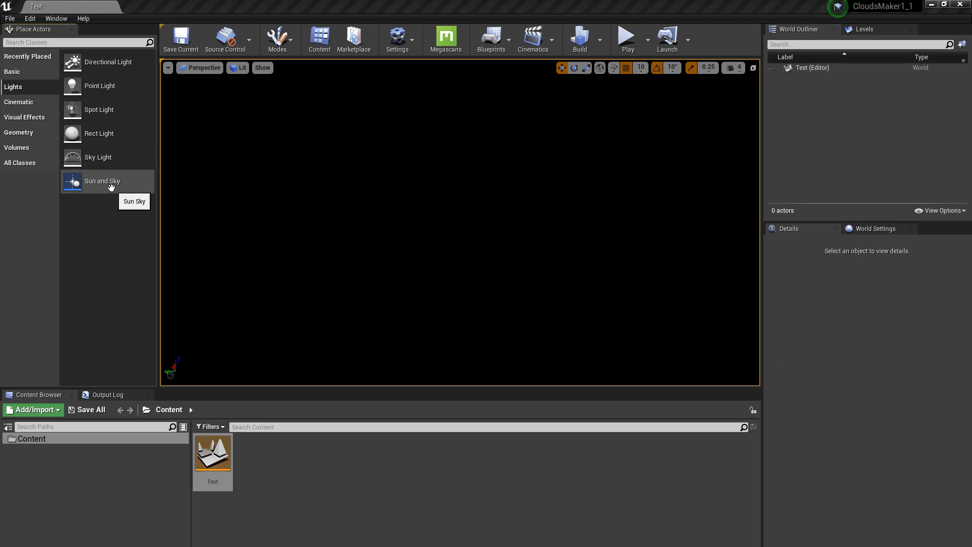
mouse_move(131, 180)
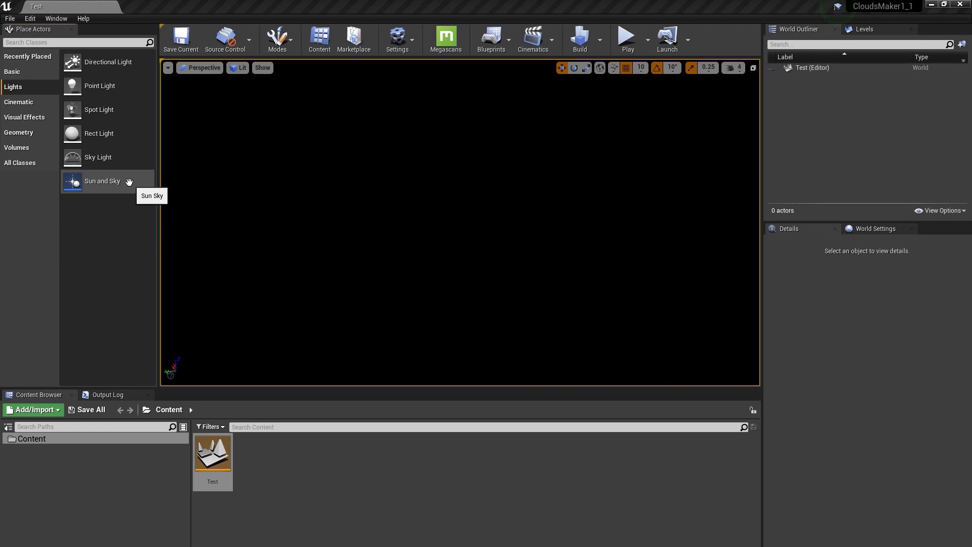
mouse_move(99, 100)
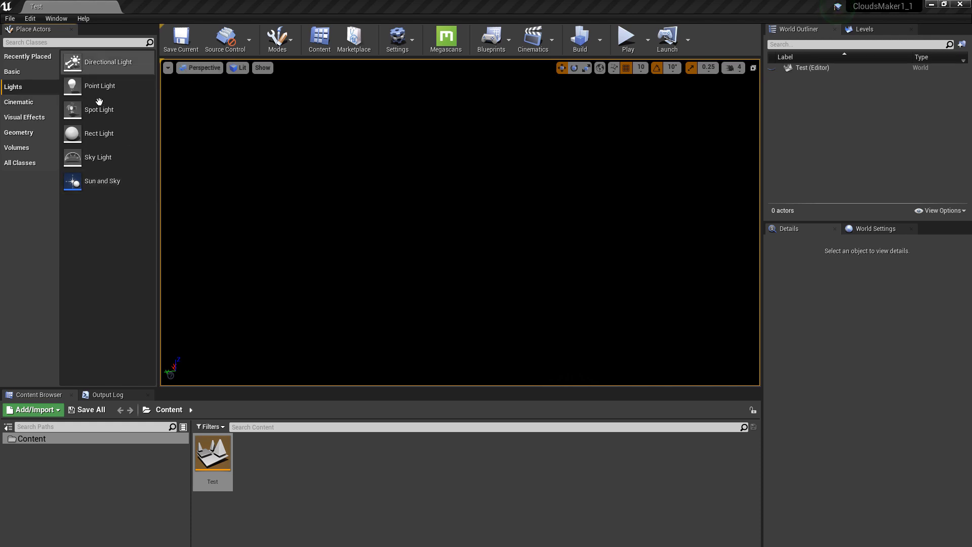
mouse_move(202, 153)
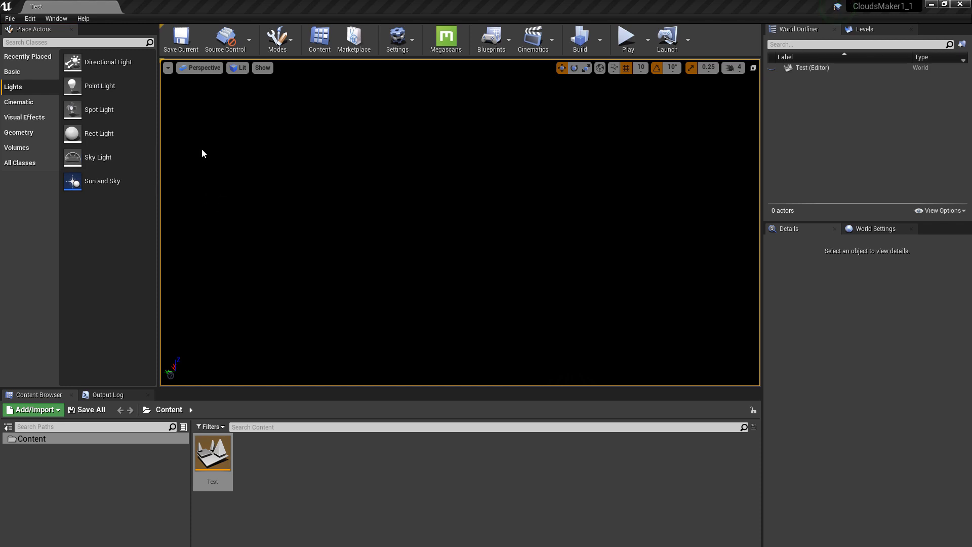
mouse_move(257, 176)
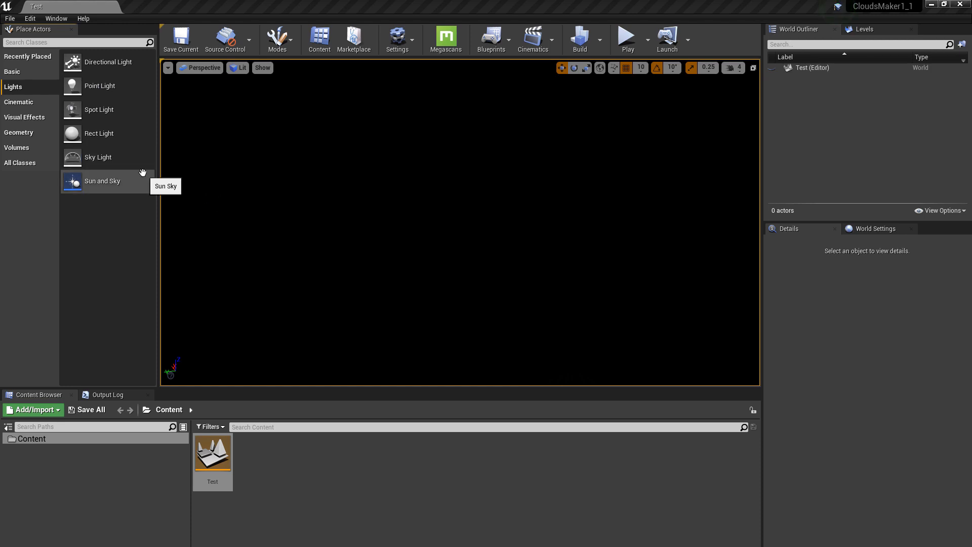
mouse_move(375, 133)
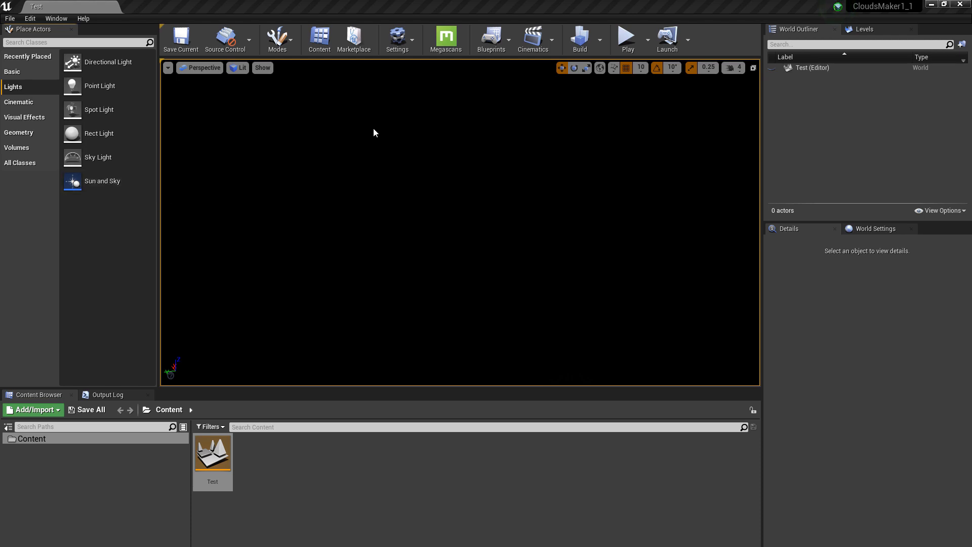
- Add a SunSky actor to the Test level from the Lights category of Place Actors
click(397, 39)
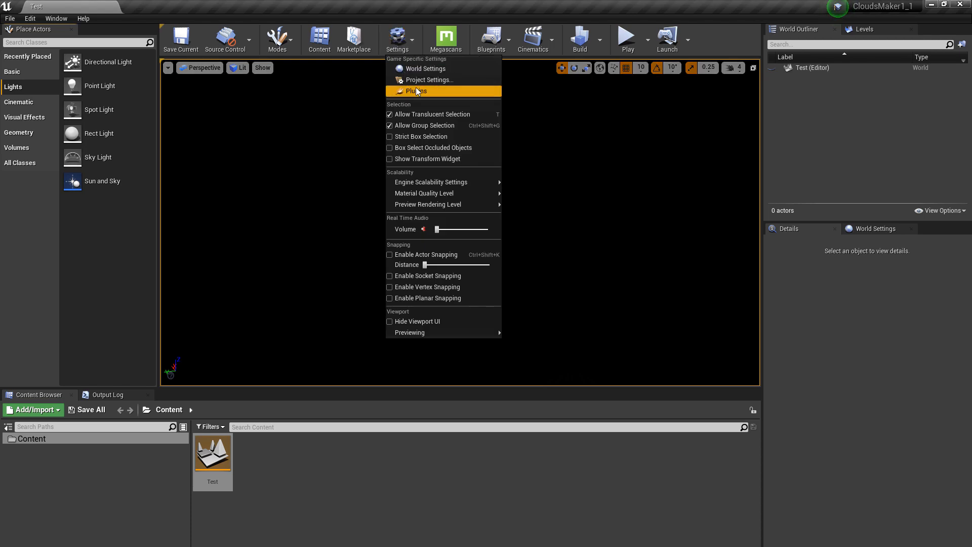
mouse_move(428, 79)
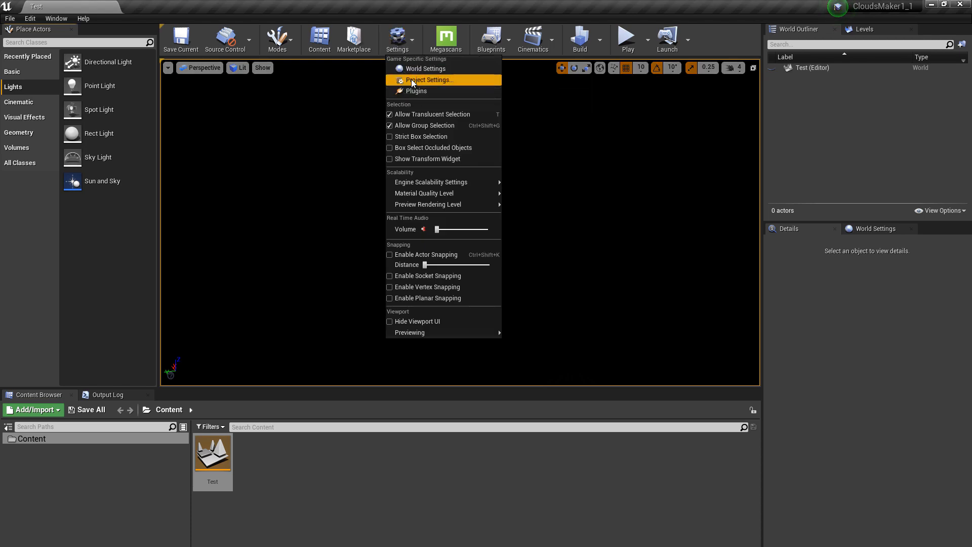
mouse_move(428, 80)
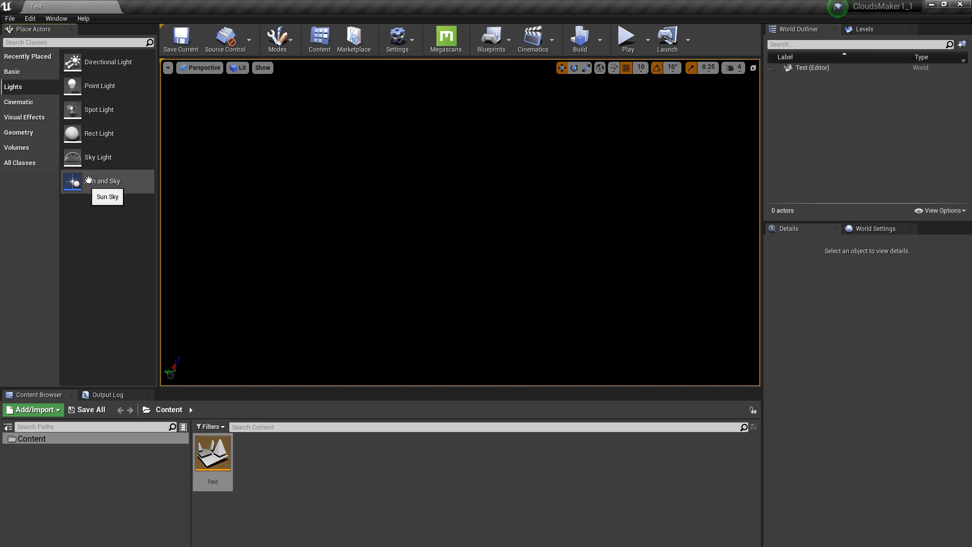
mouse_move(391, 58)
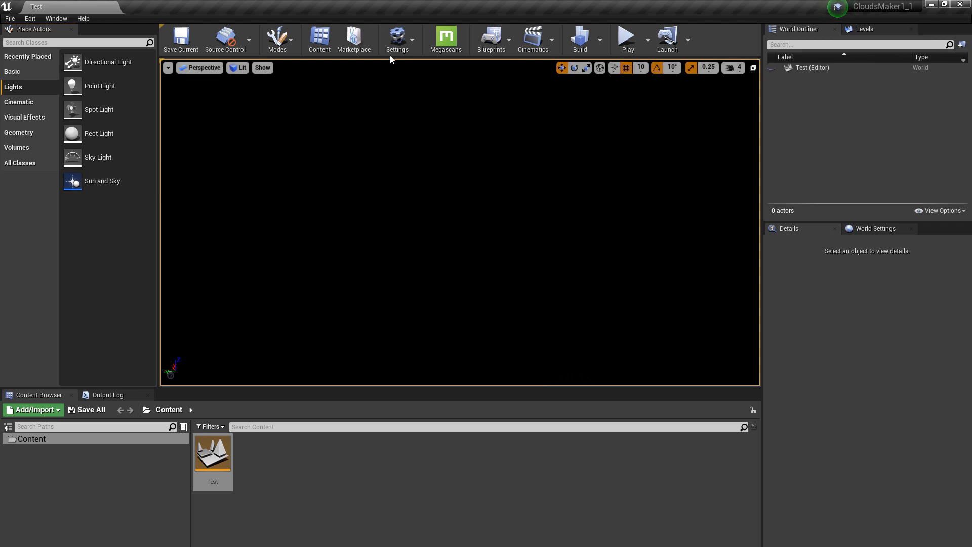
click(397, 38)
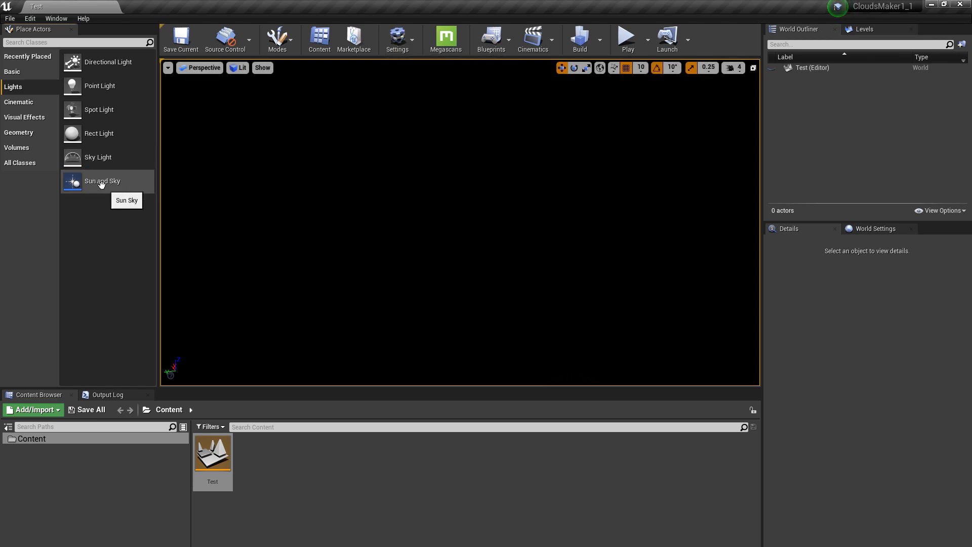
click(102, 180)
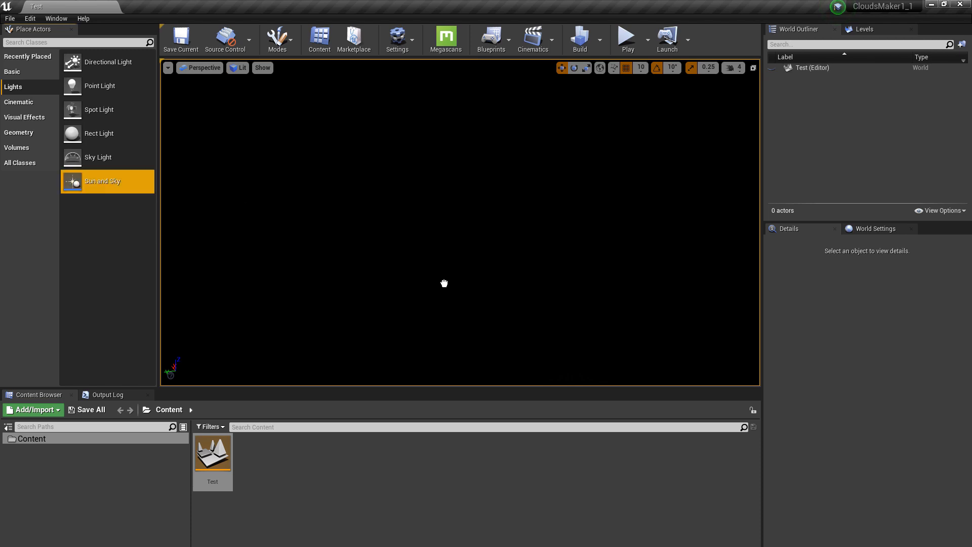
double_click(107, 181)
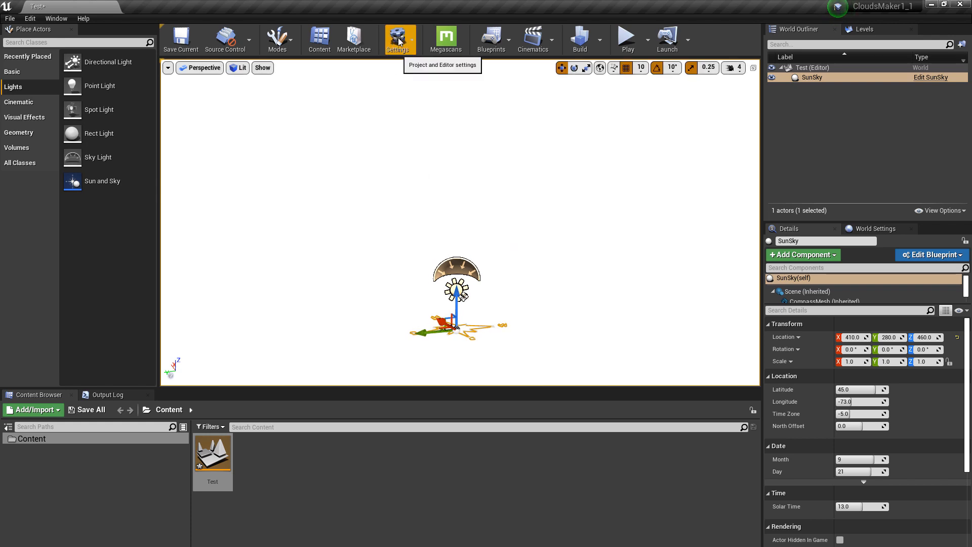
- In Project Settings > Rendering, enable 'Extend default luminance range in Auto Exposure setting'
click(400, 39)
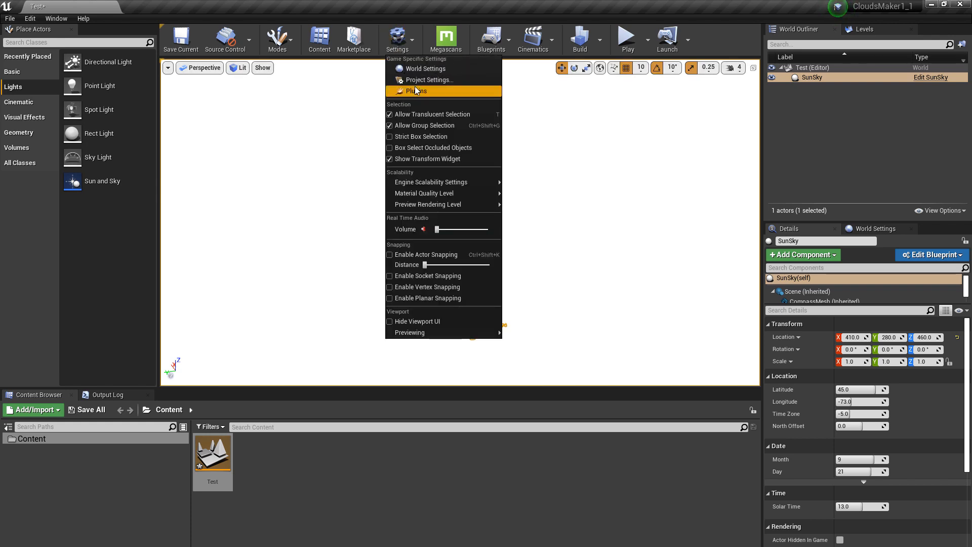
click(429, 79)
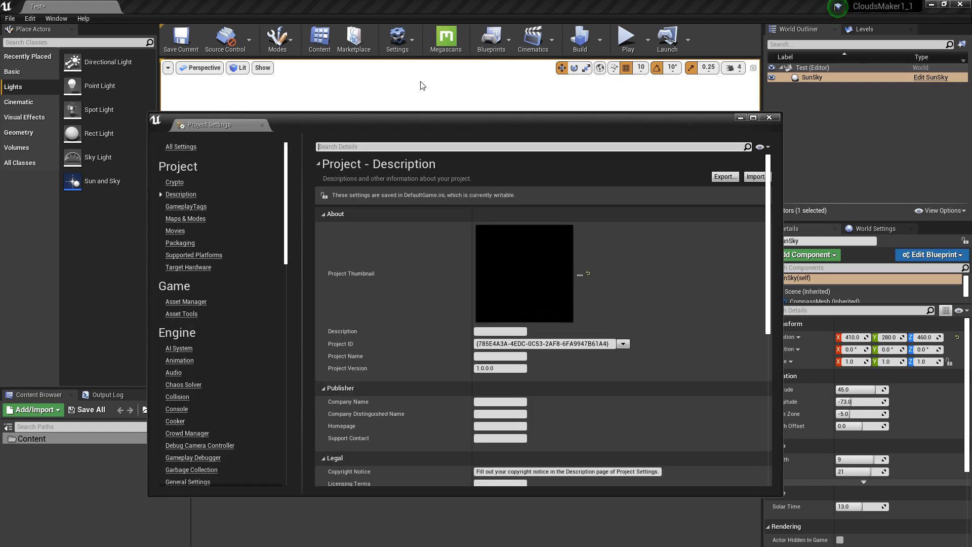
mouse_move(276, 281)
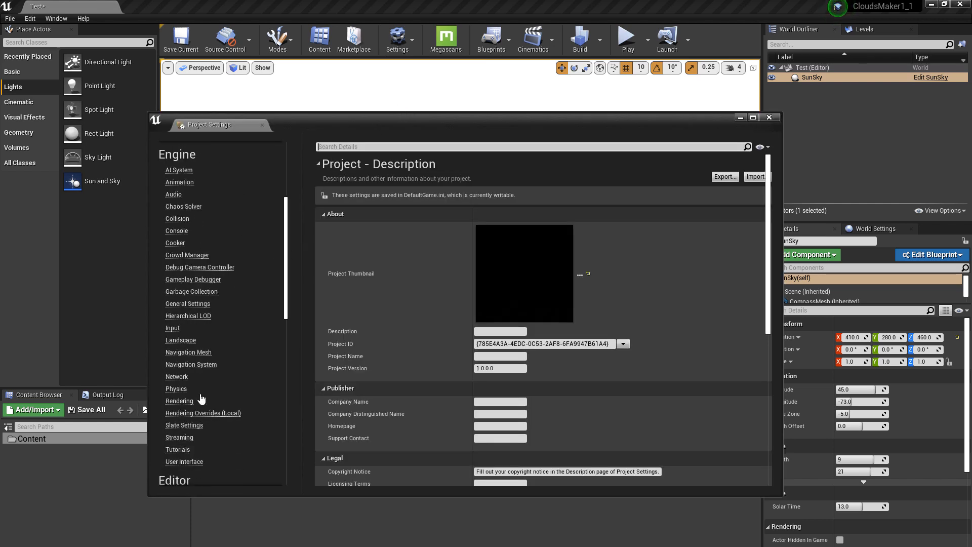
click(179, 400)
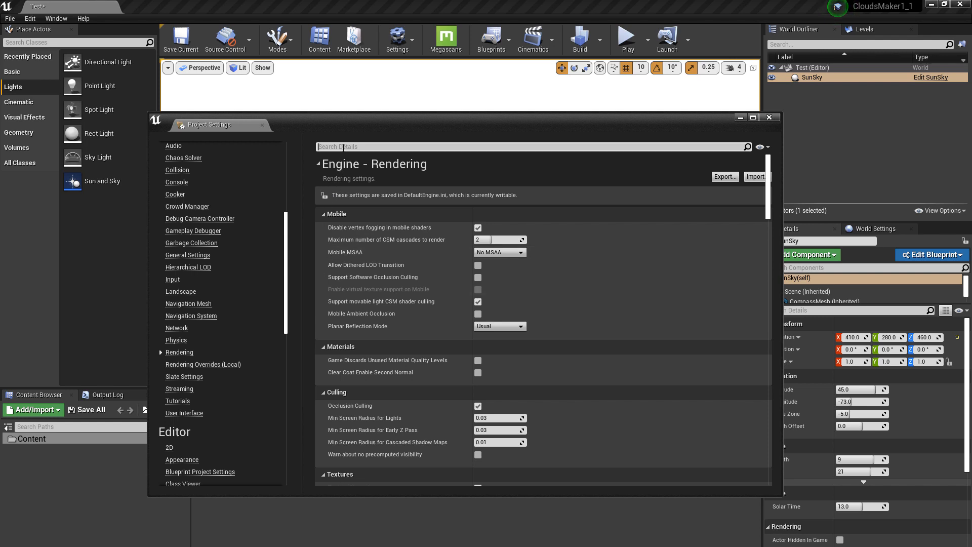
text(extend)
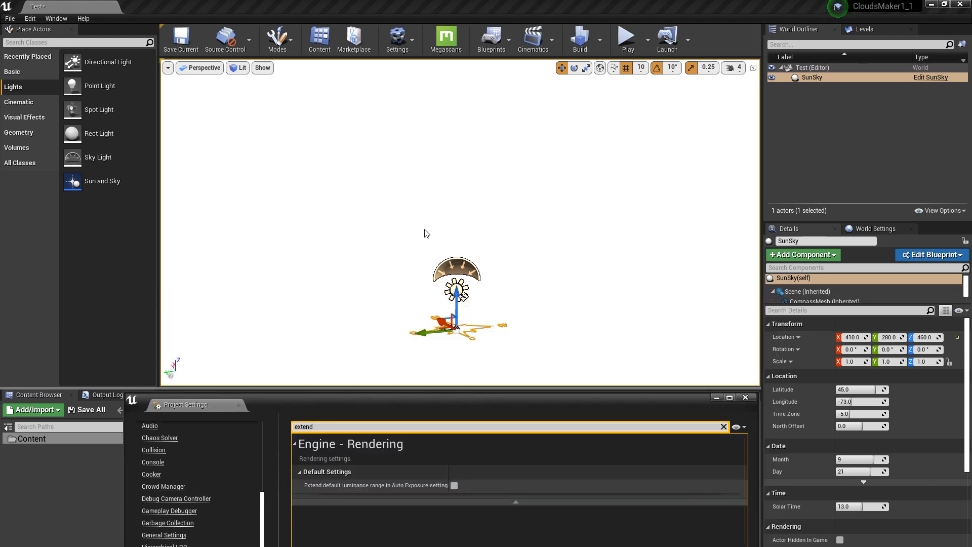
mouse_move(467, 212)
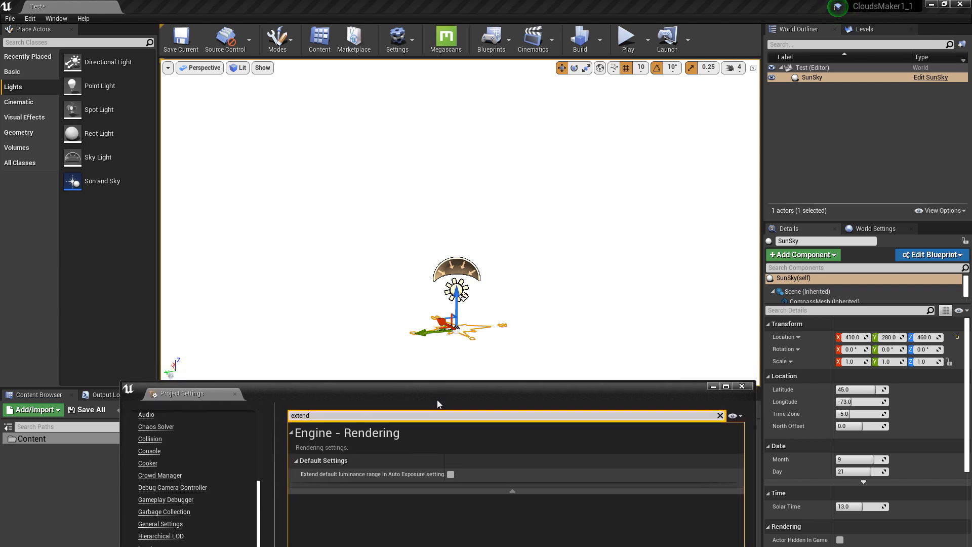
mouse_move(398, 409)
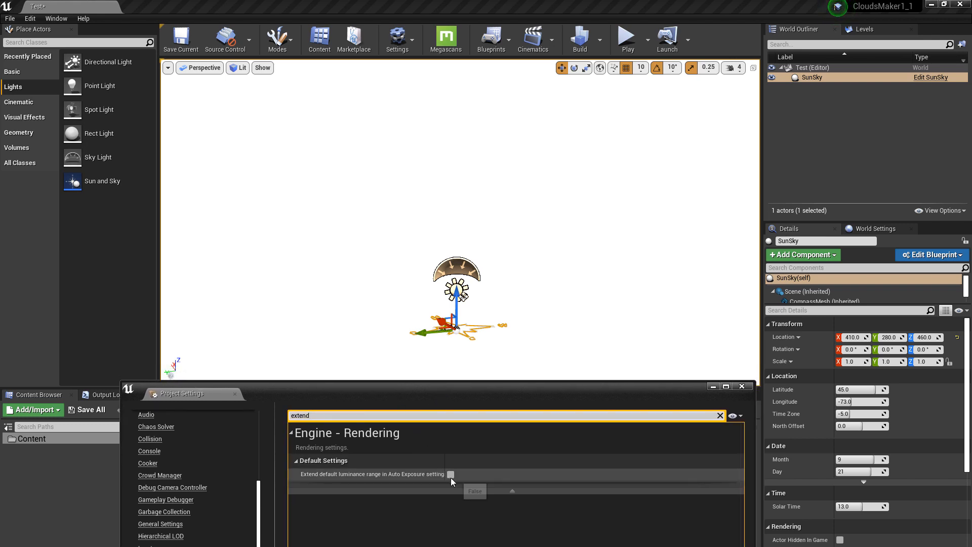
click(450, 474)
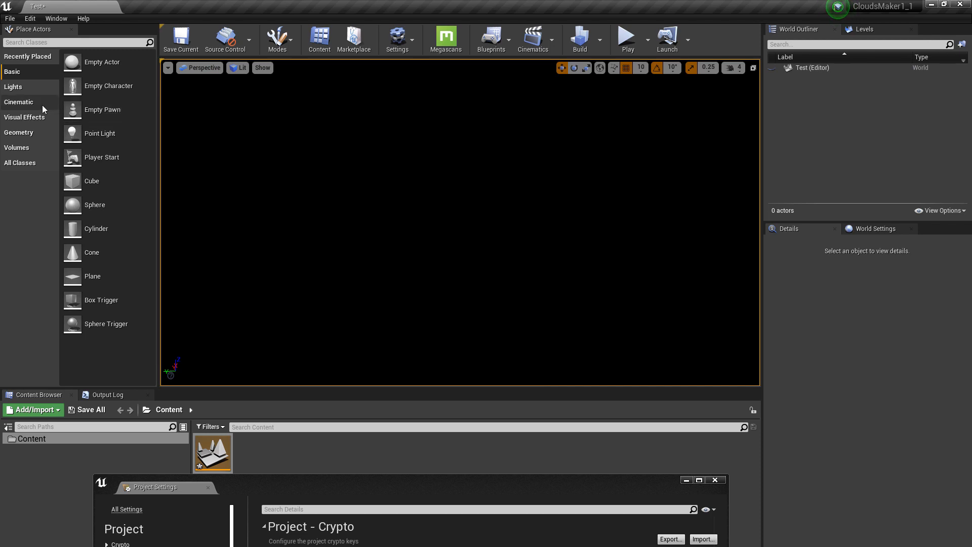
- Enable Atmosphere Sun Light on the DirectionalLight under Atmosphere and Cloud
click(13, 87)
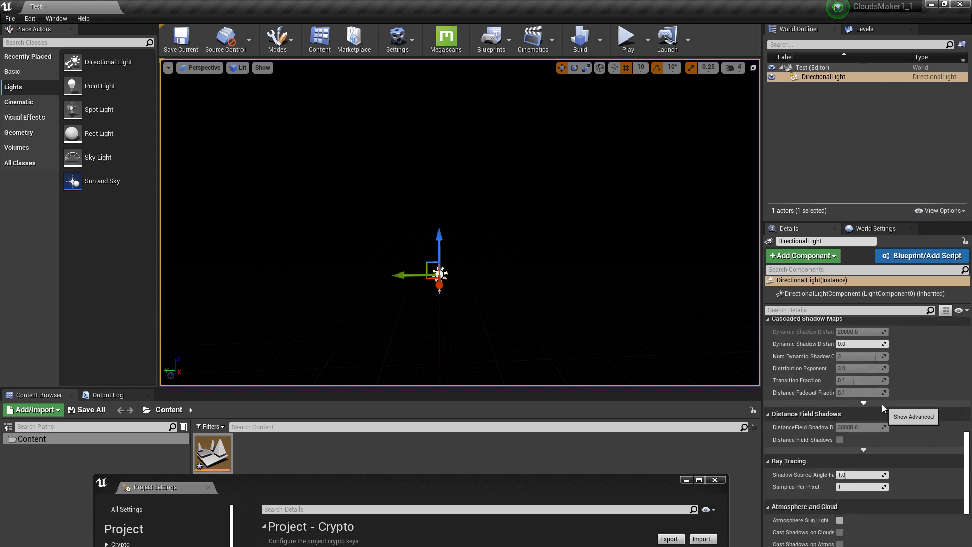
scroll(down, 3)
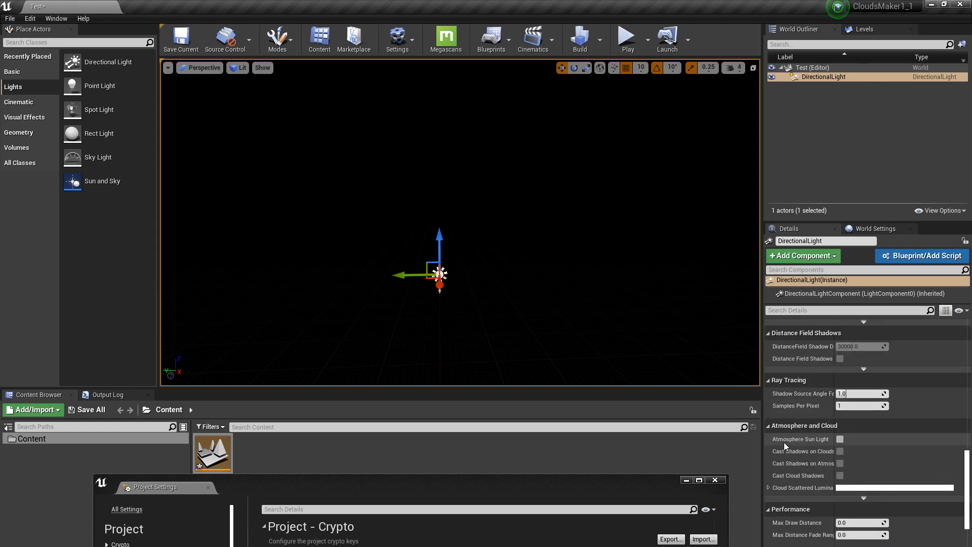
click(840, 438)
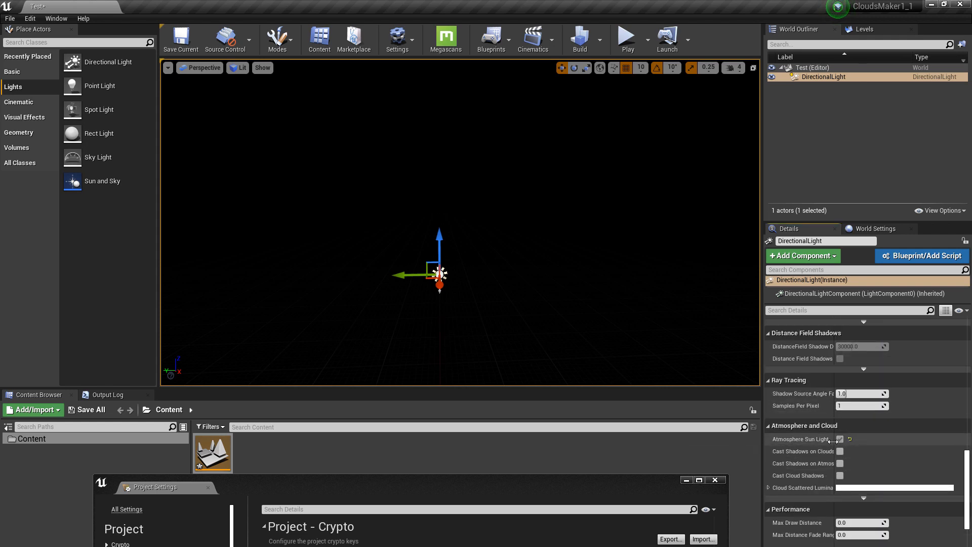
click(841, 439)
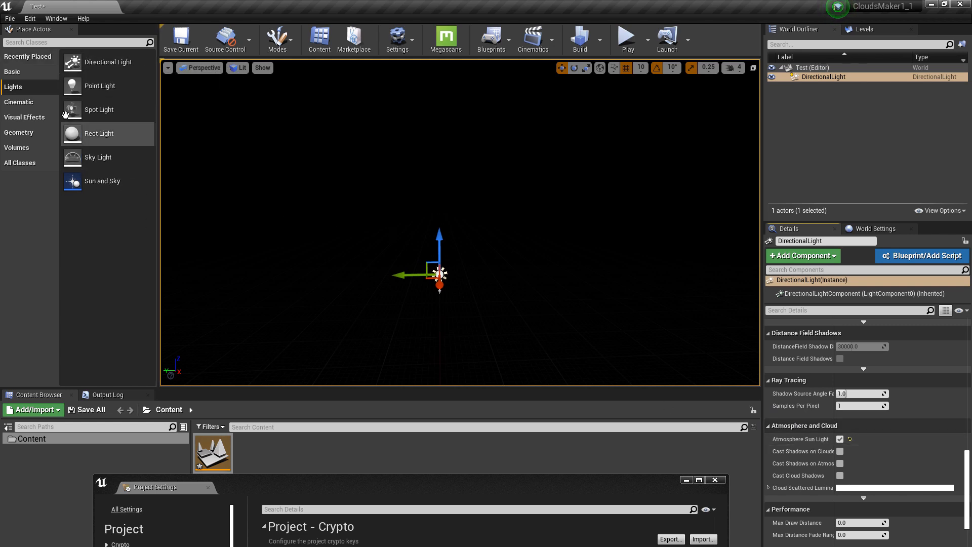
click(25, 117)
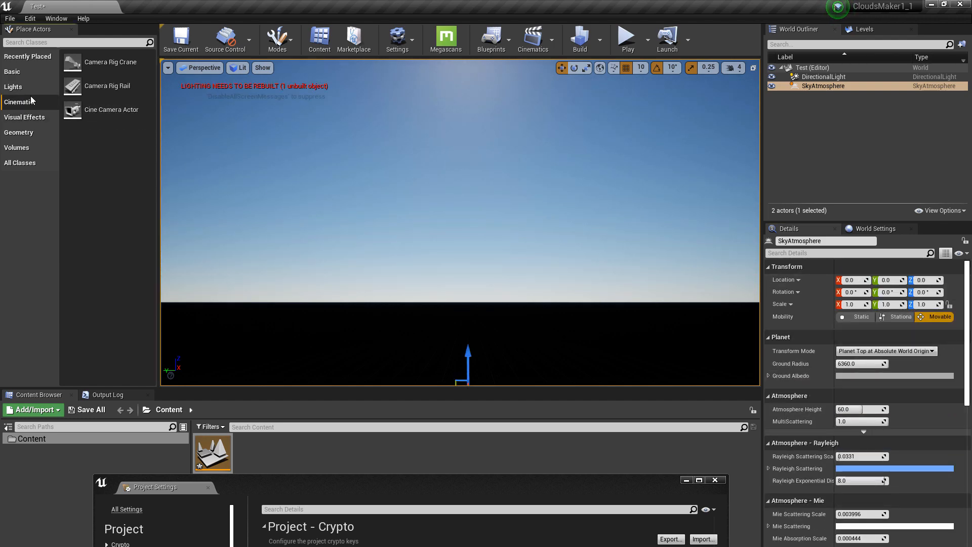
- Place a Sky Atmosphere and Sky Light, and angle the DirectionalLight so the sun appears
click(13, 87)
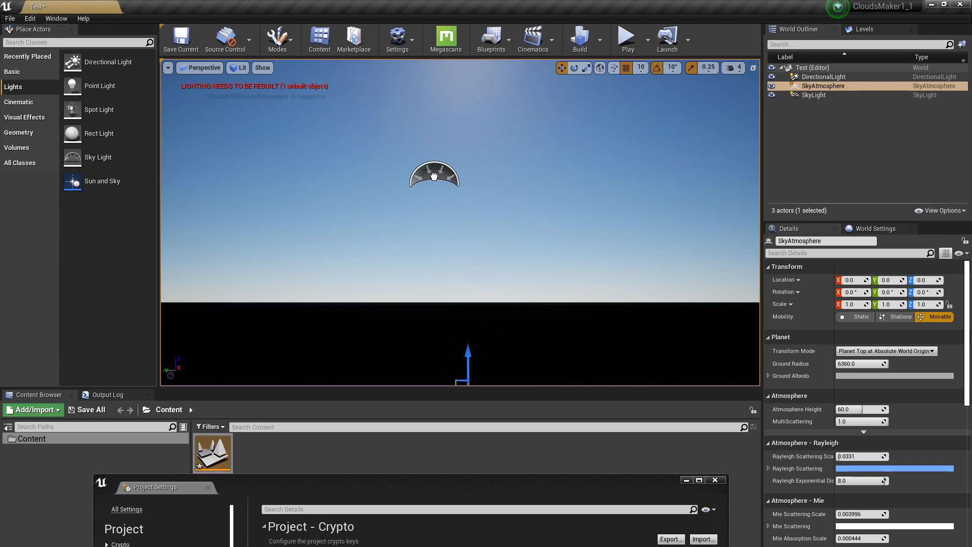
click(814, 95)
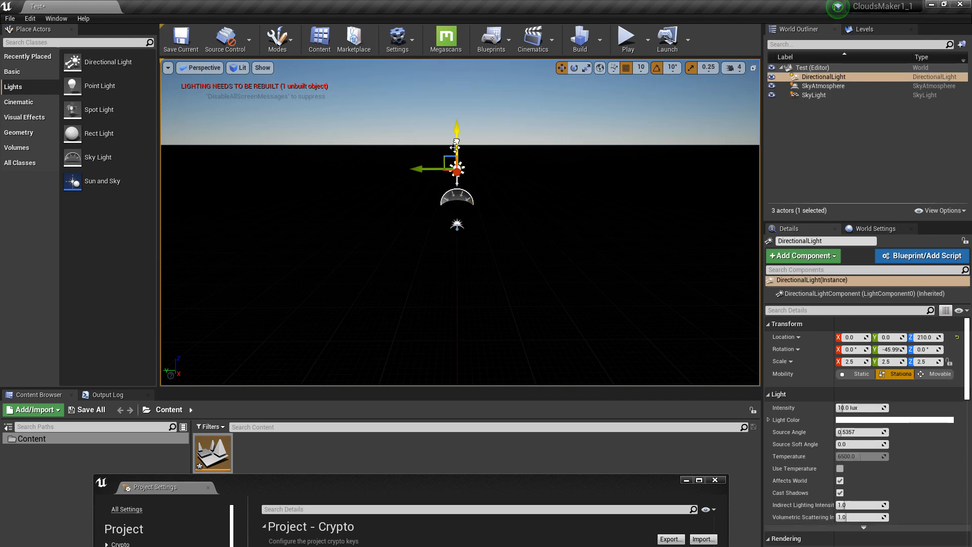
click(822, 86)
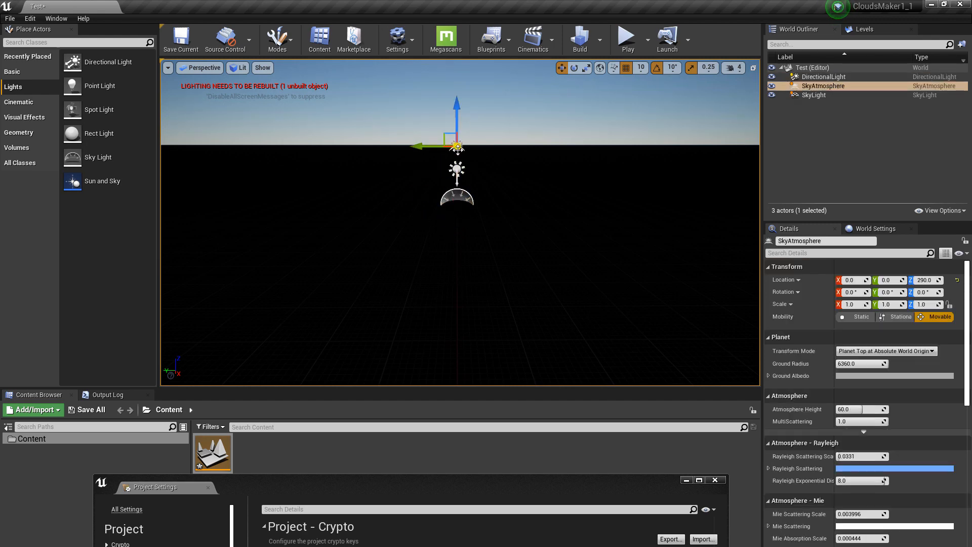
click(825, 76)
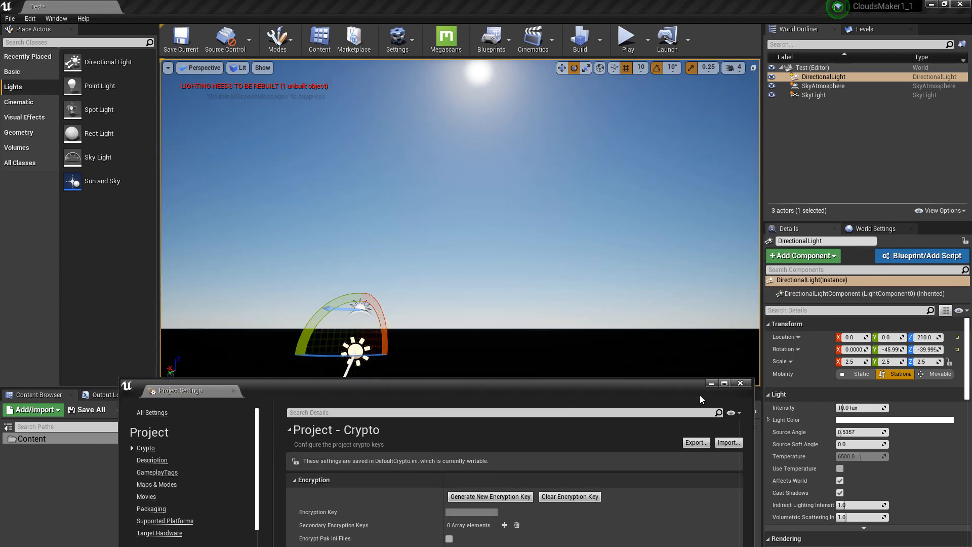
click(741, 383)
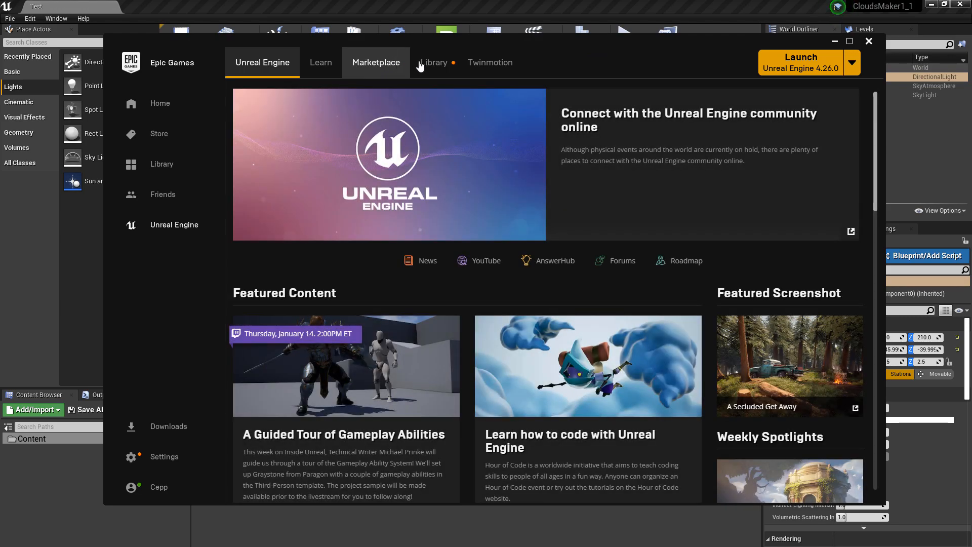
- Add the SOA CloudsMaker pack from the Library vault to the CloudsMaker1_1 project
click(434, 62)
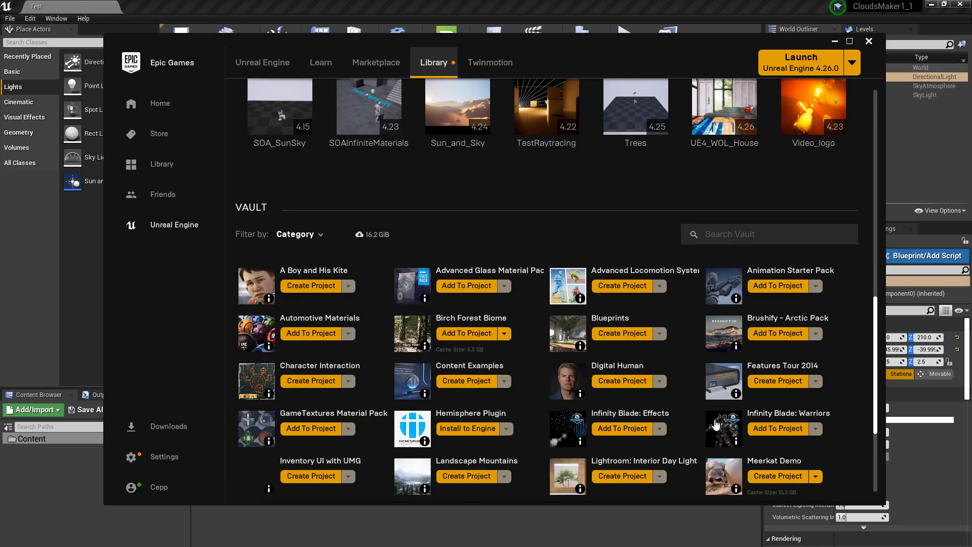
scroll(down, 3)
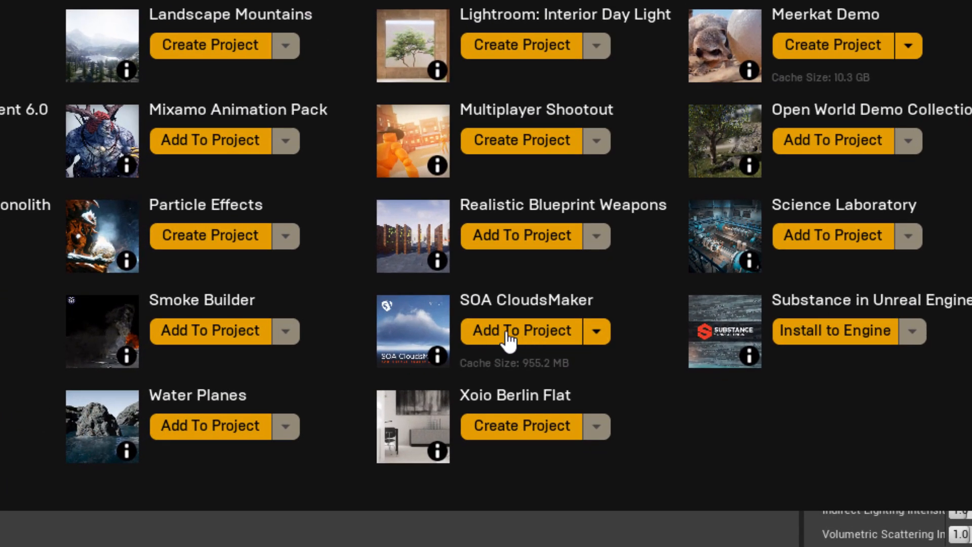
click(519, 330)
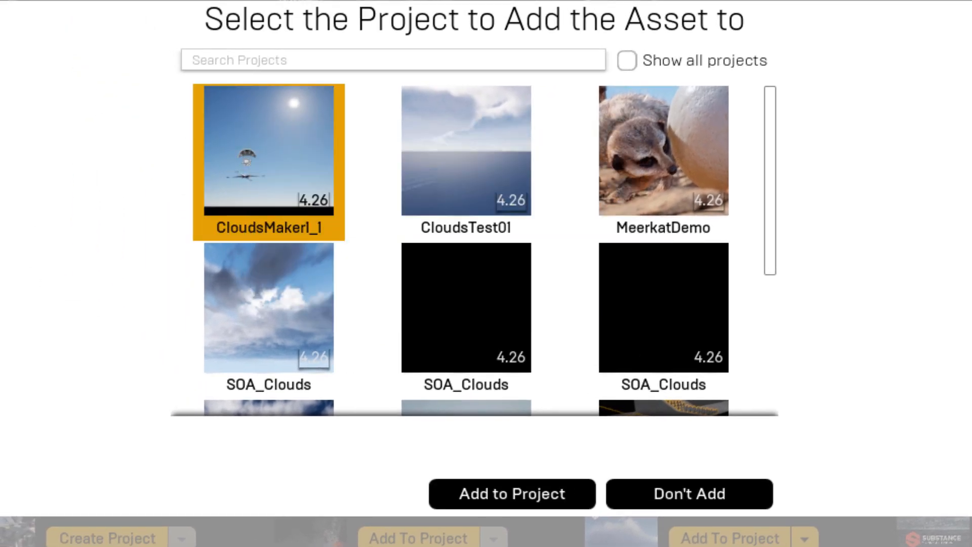
click(511, 493)
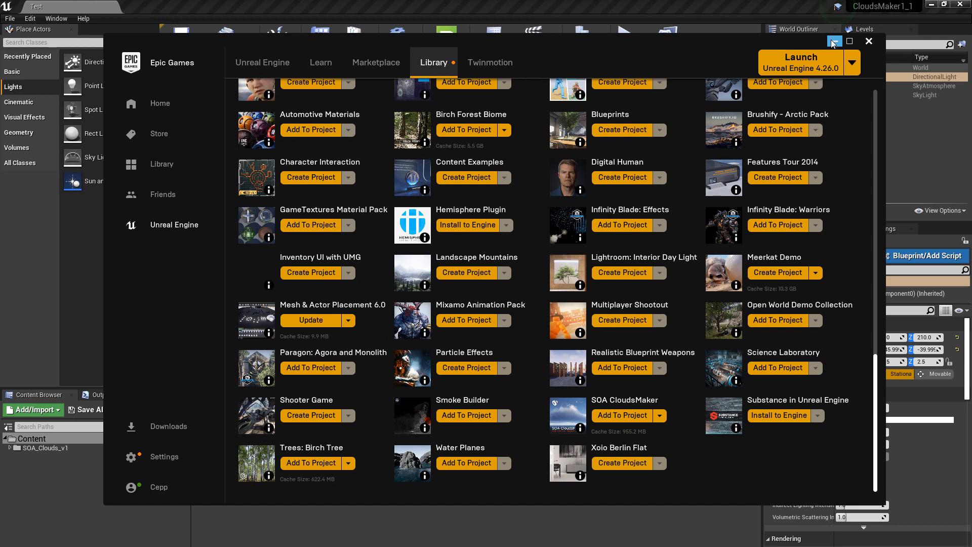
click(869, 41)
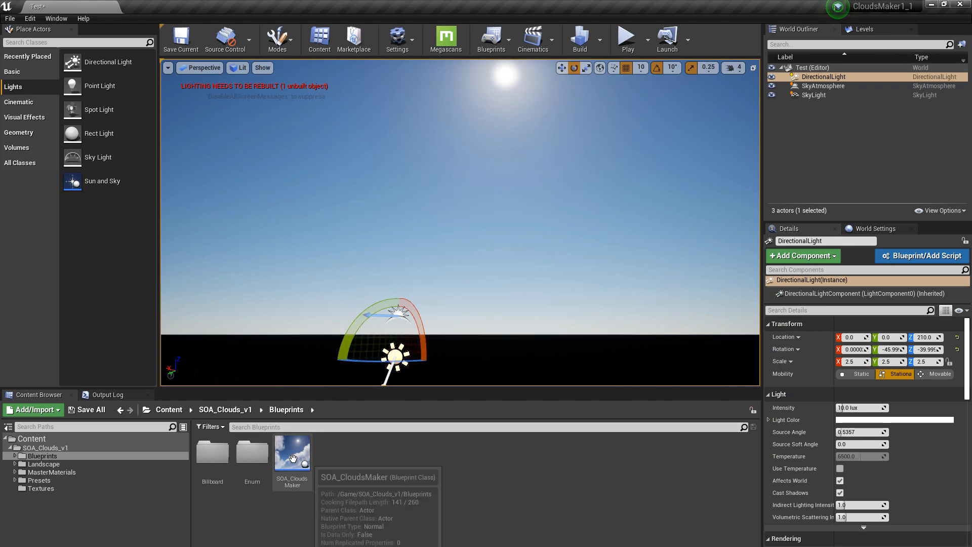
- Drop SOA_CloudsMaker into the viewport, then set the DirectionalLight to Movable and enter 75000
drag(292, 453, 466, 257)
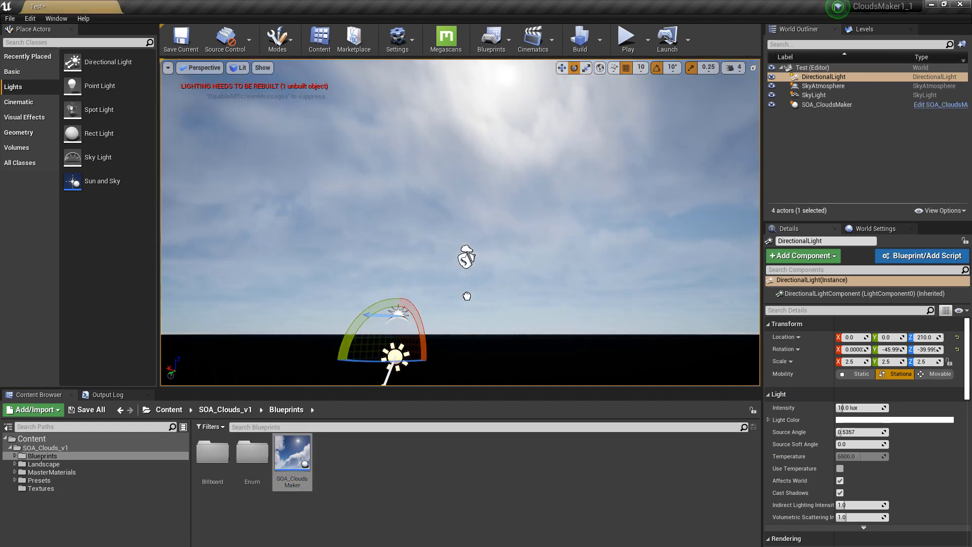
click(826, 105)
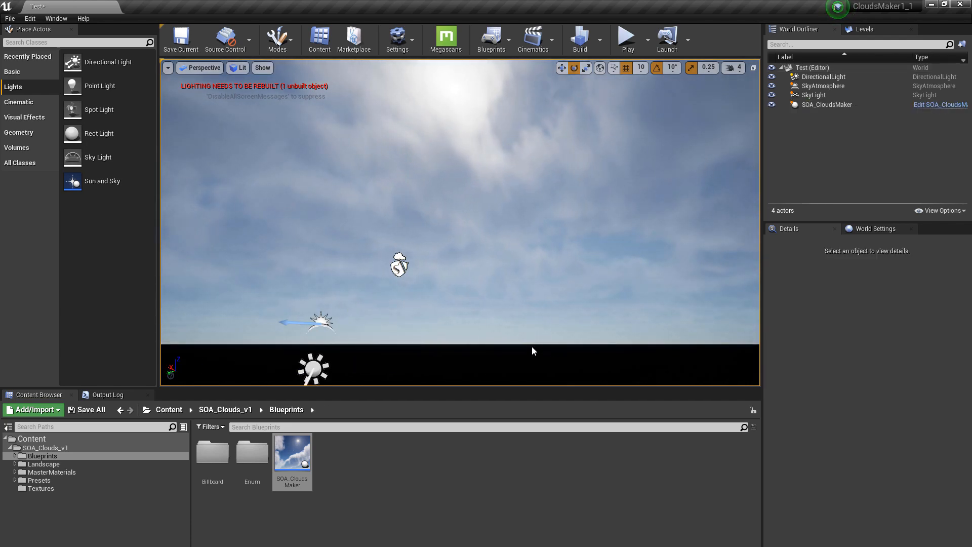
click(826, 104)
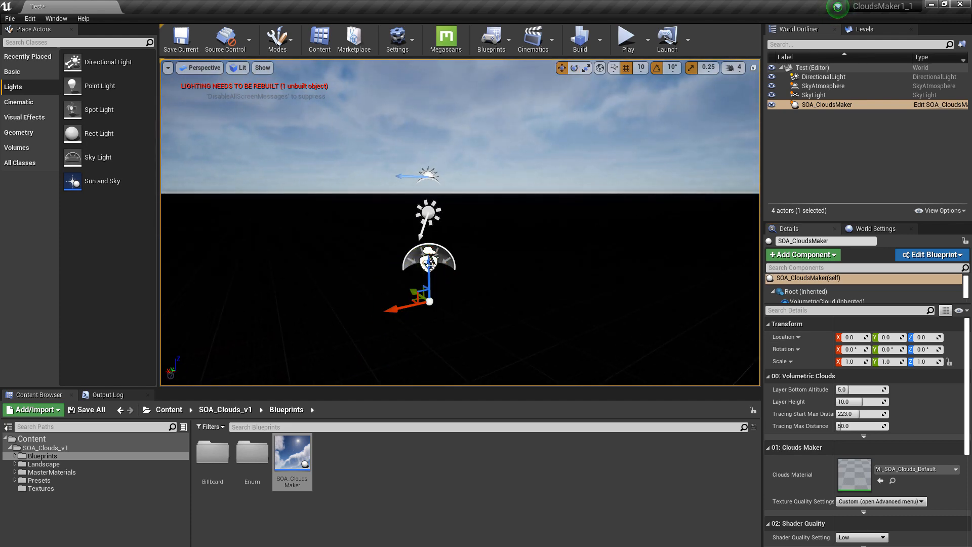
click(824, 76)
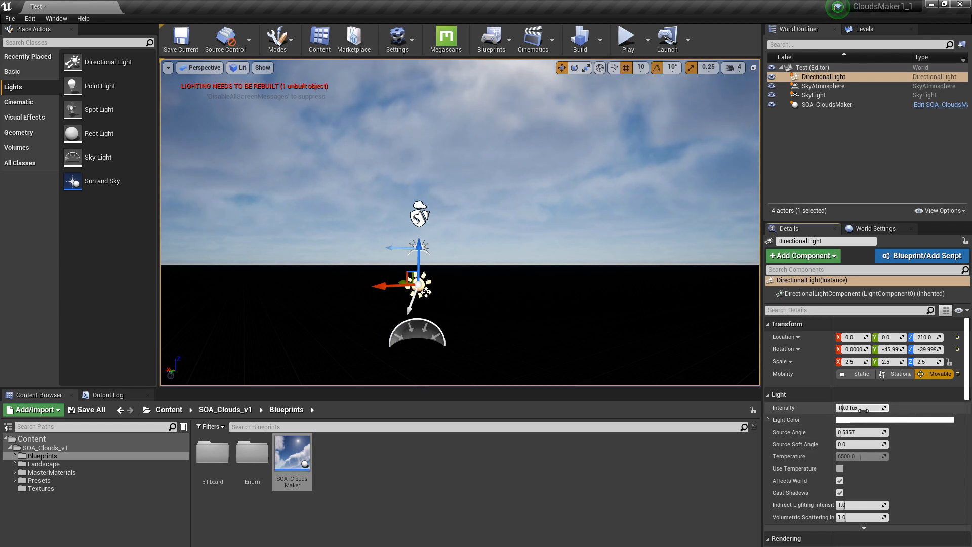
text(75000)
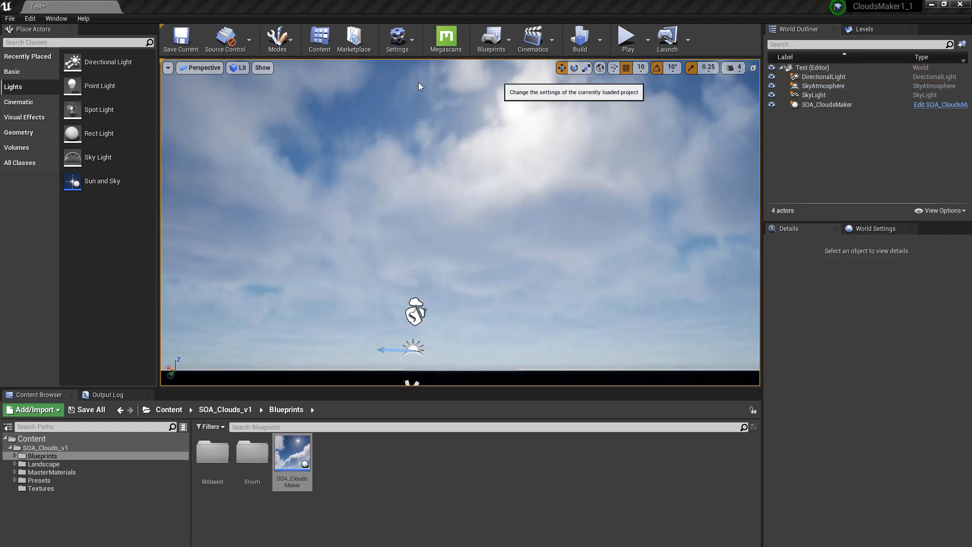
- Search Project Settings for 'extend' to check the luminance option, then reselect SOA_CloudsMaker
click(397, 39)
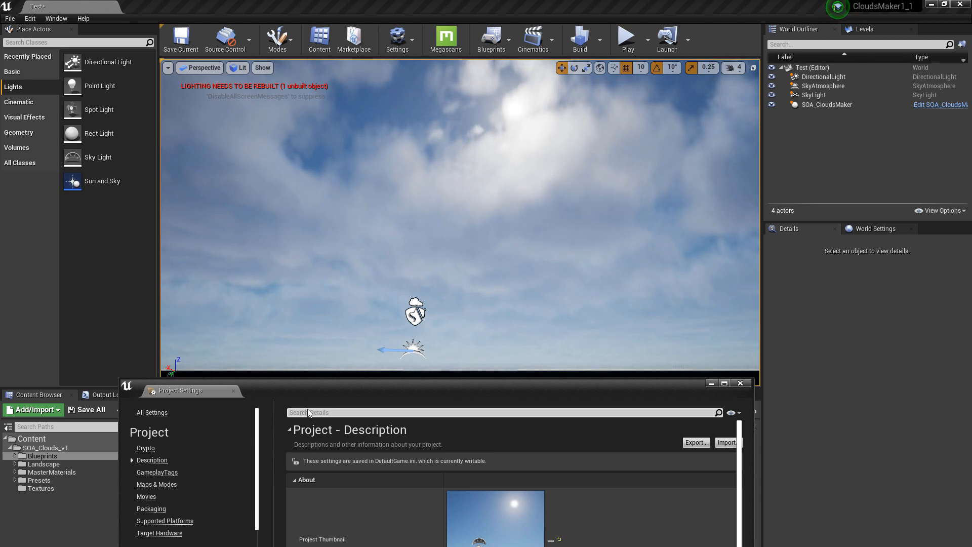
text(extend)
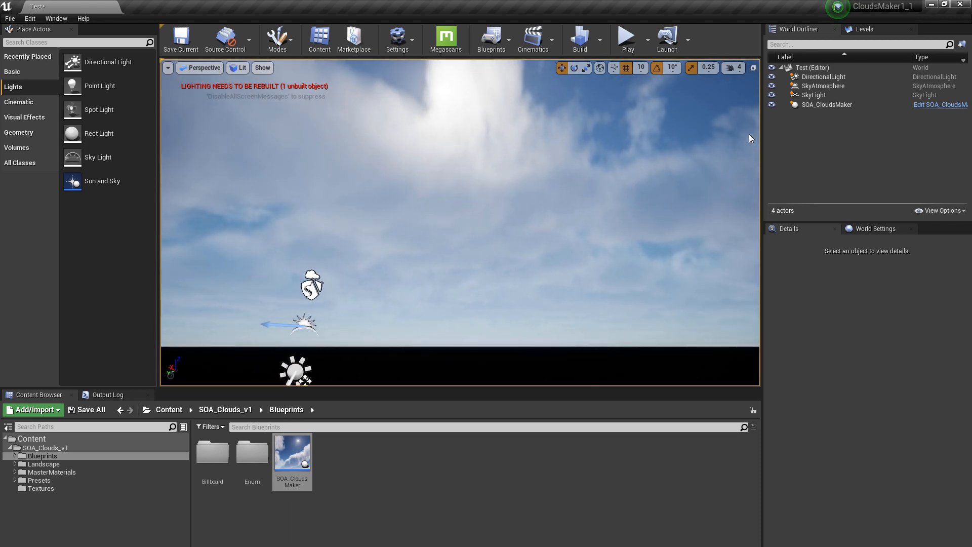
click(826, 104)
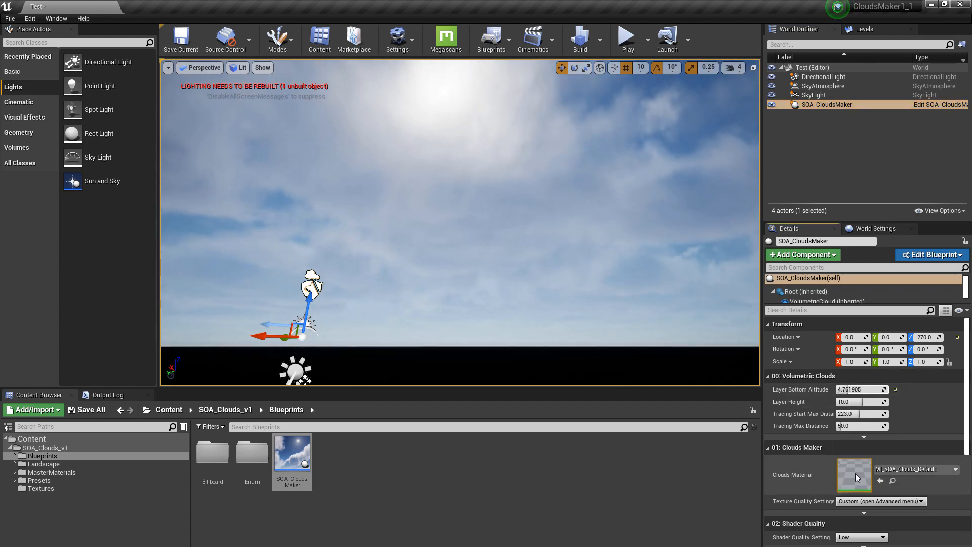
- Open the M_SOA_Clouds_Default material and set Cloud Bias to 0.497143
double_click(854, 476)
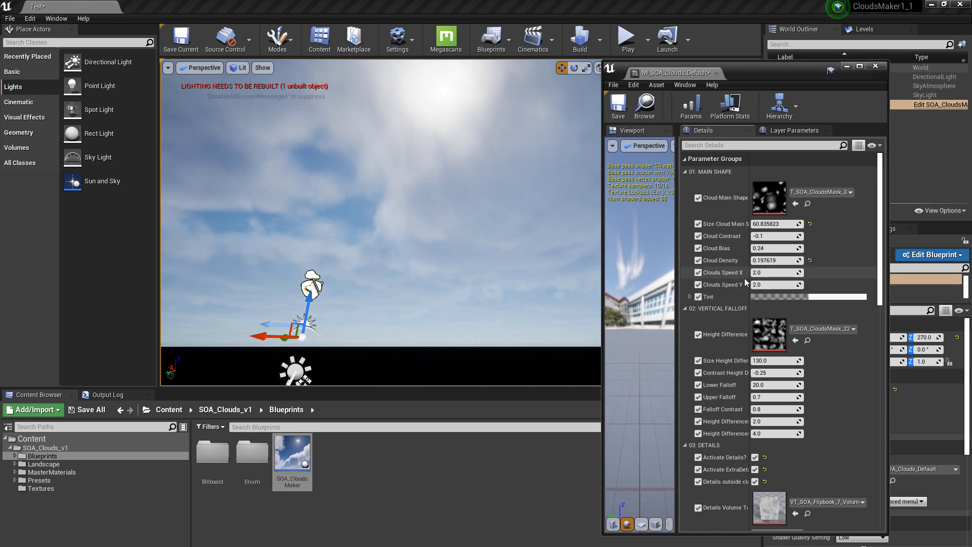
text(0.497143)
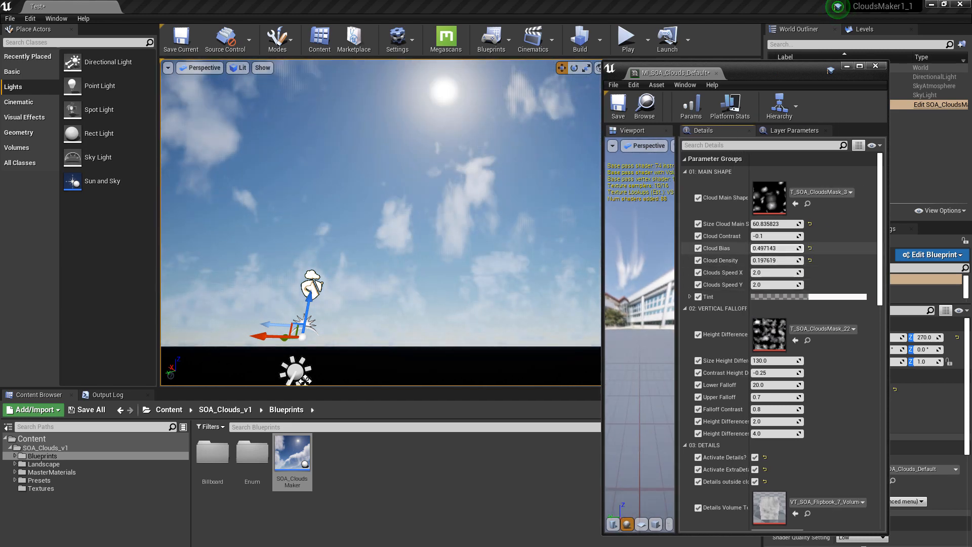